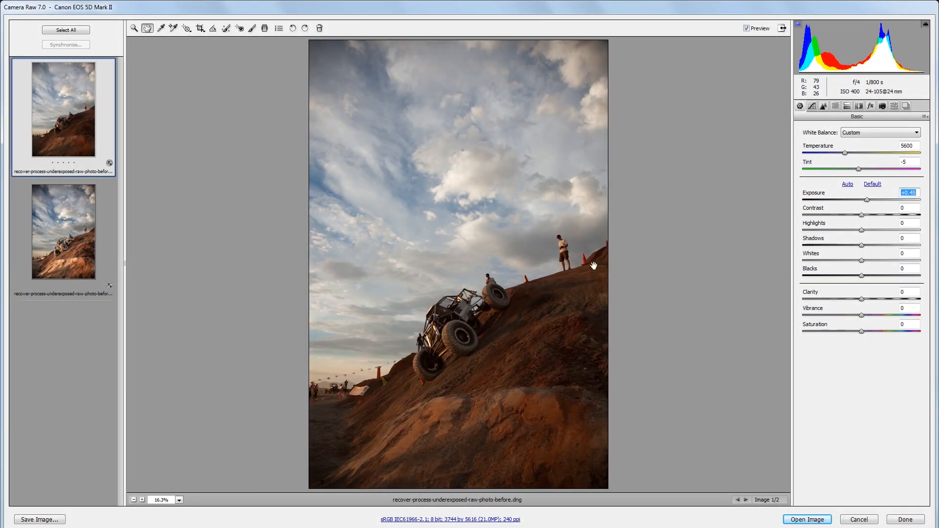
- Review the Graduated Filter, Detail and HSL/Grayscale panels, then return to Basic with sliders at 0
left_click(264, 29)
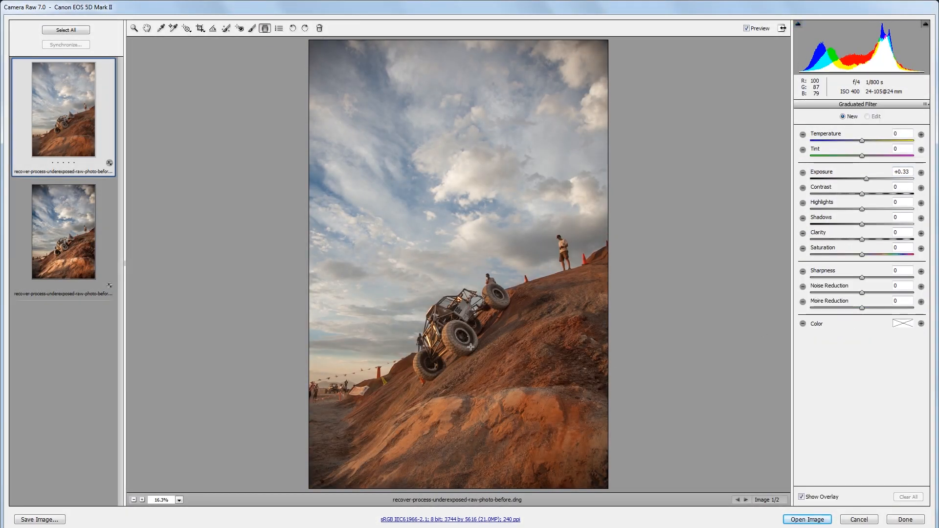
left_click(810, 106)
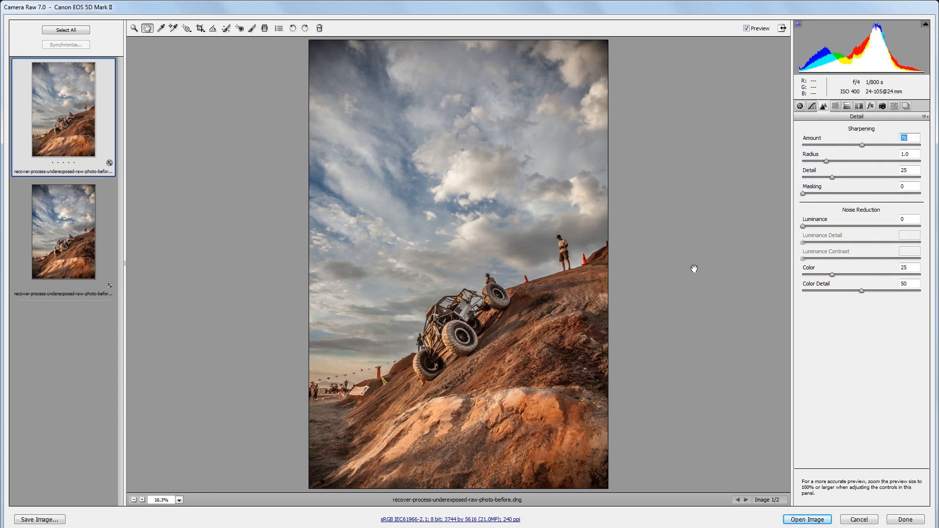
left_click(871, 107)
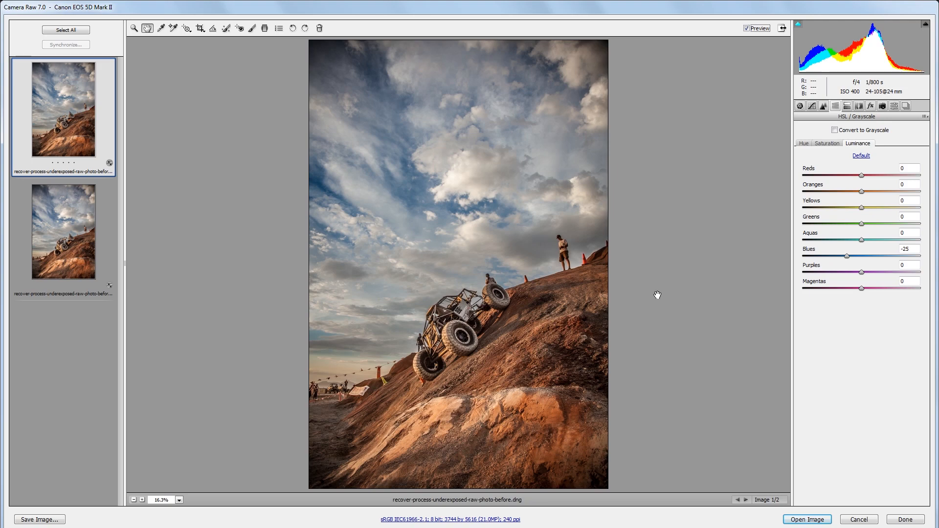
left_click(799, 106)
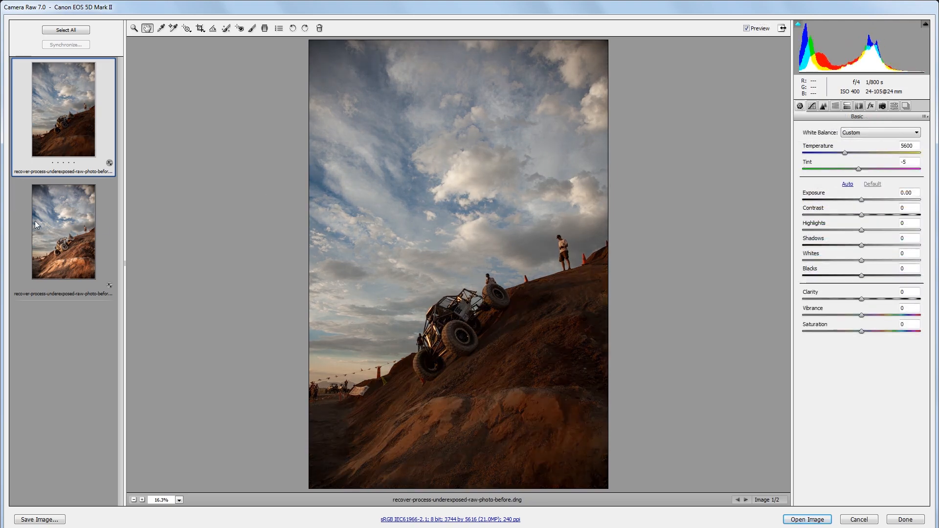
mouse_move(70, 235)
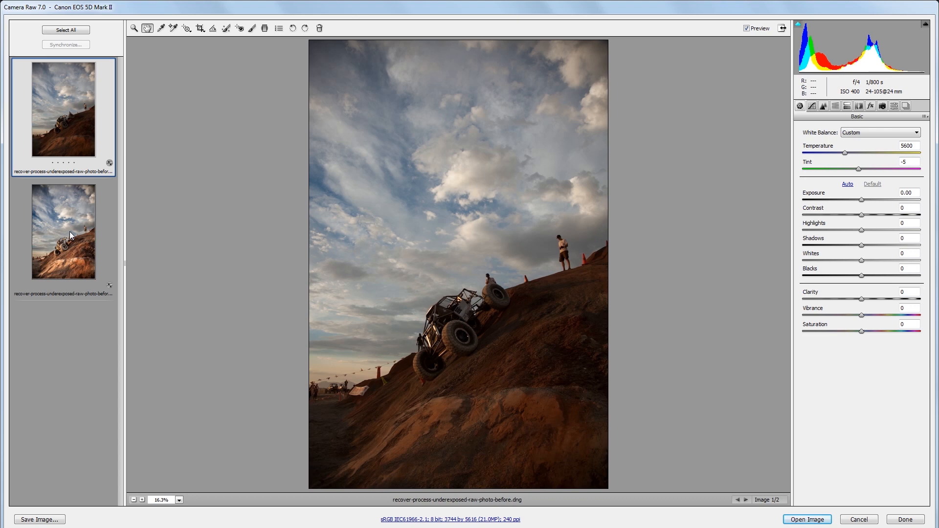
mouse_move(166, 237)
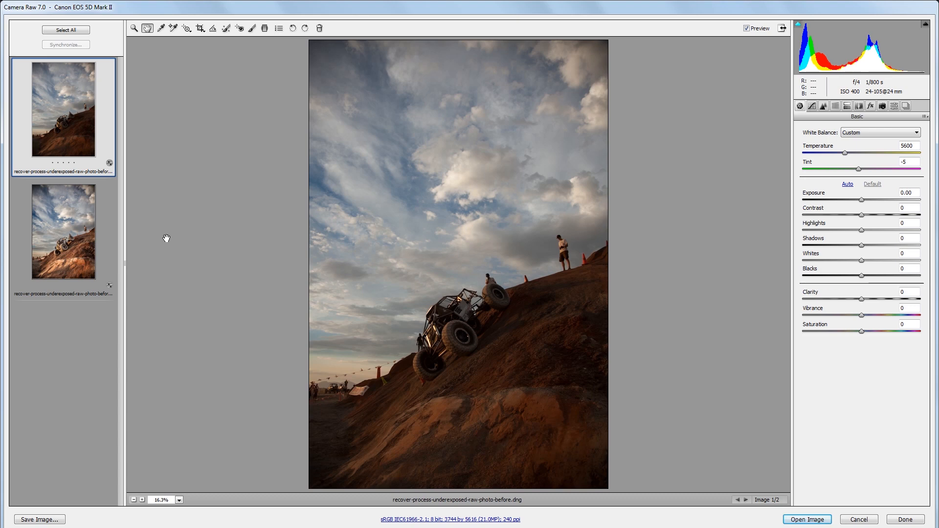
mouse_move(303, 302)
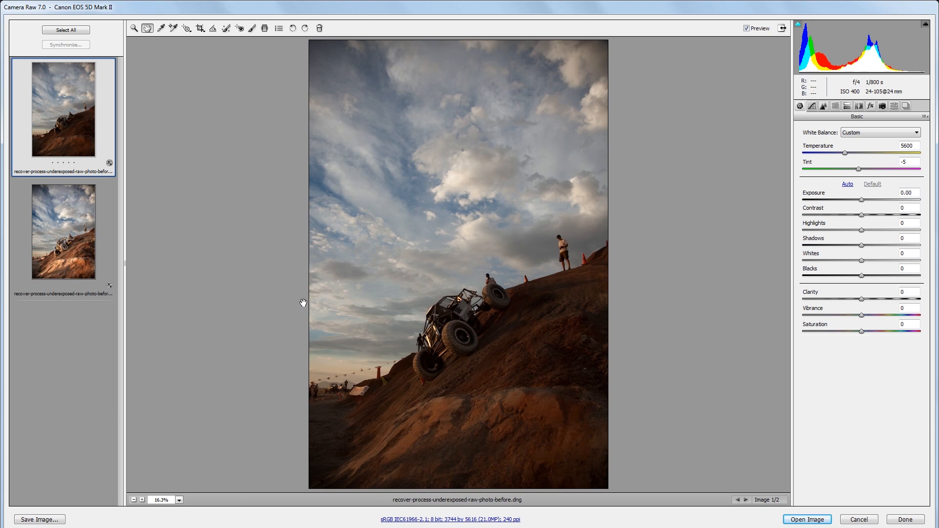
mouse_move(152, 204)
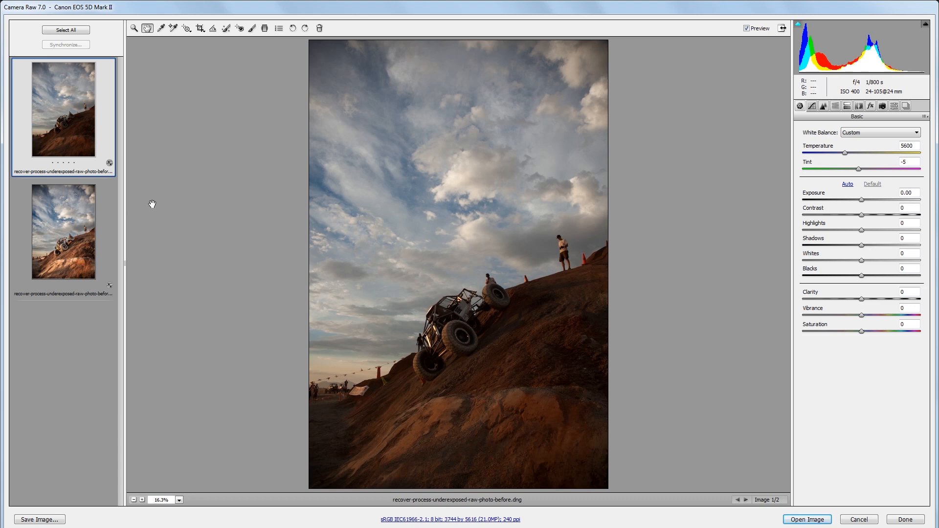
mouse_move(365, 485)
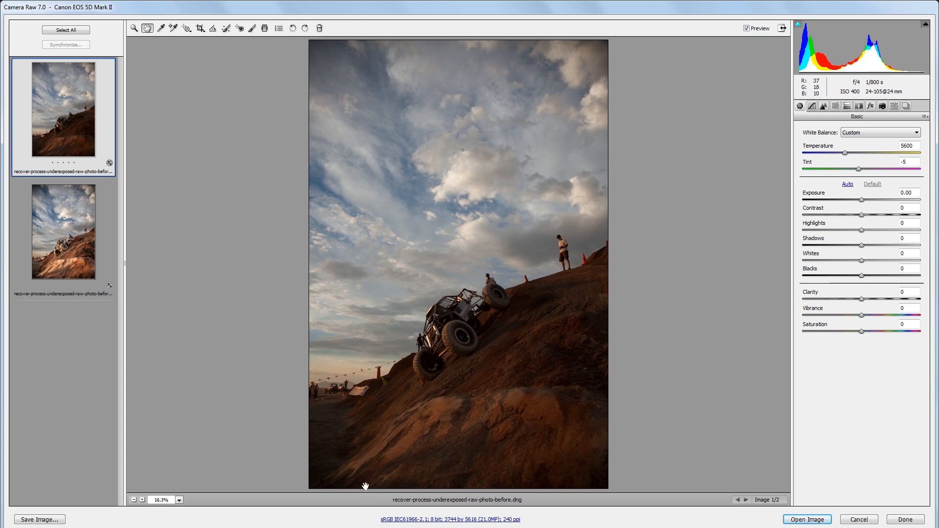
mouse_move(168, 246)
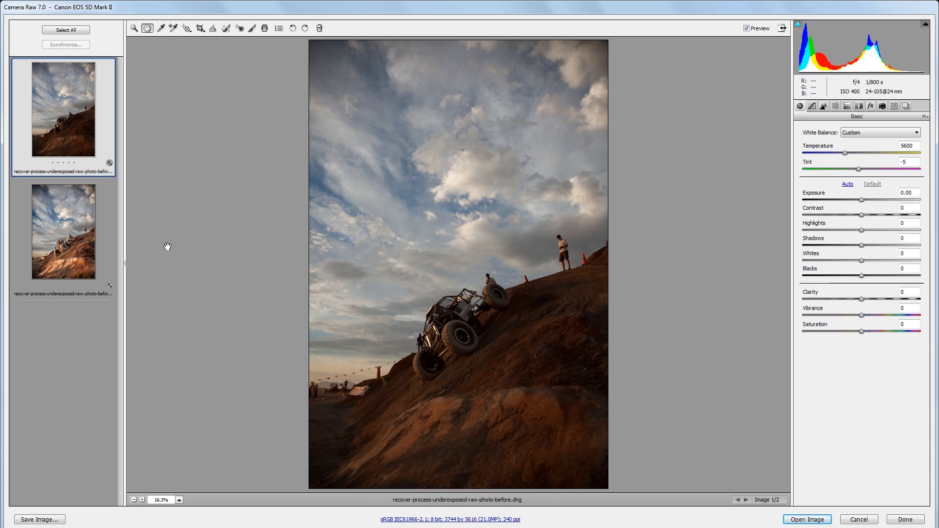
mouse_move(76, 234)
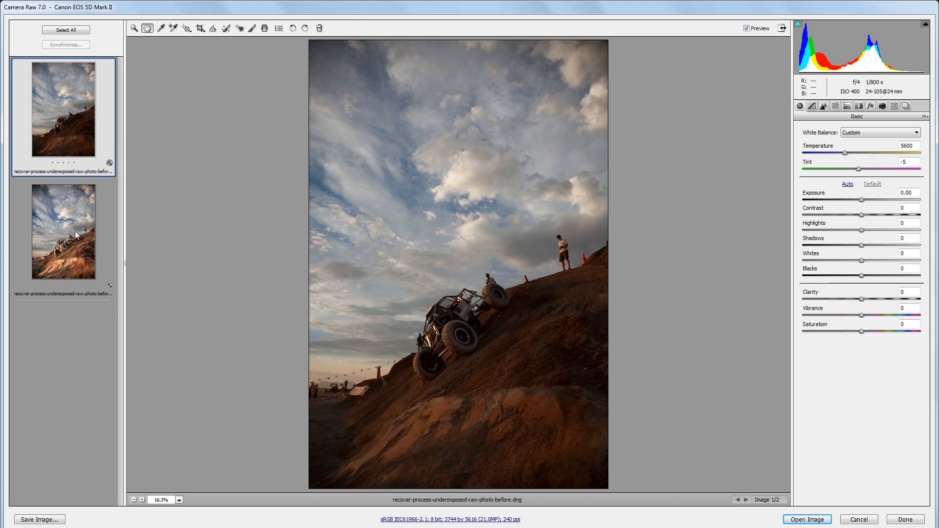
left_click(63, 232)
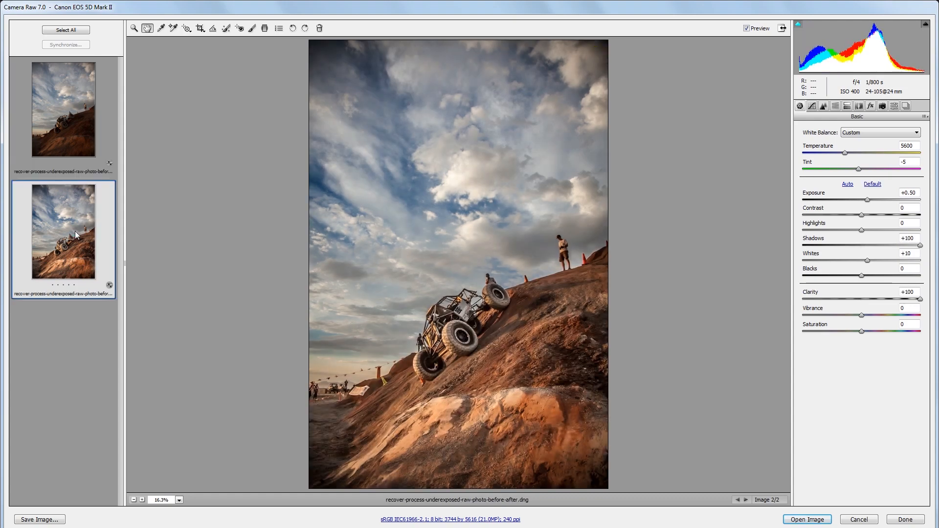
left_click(63, 109)
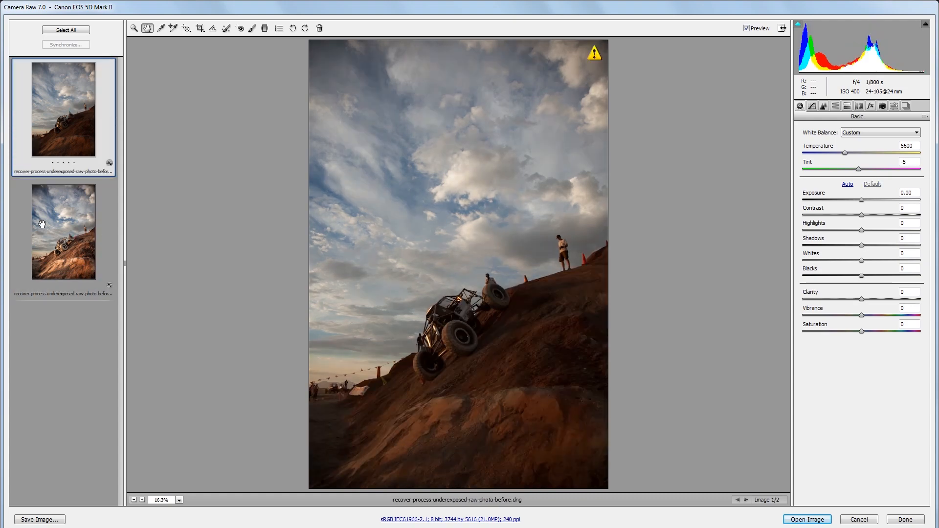
left_click(63, 231)
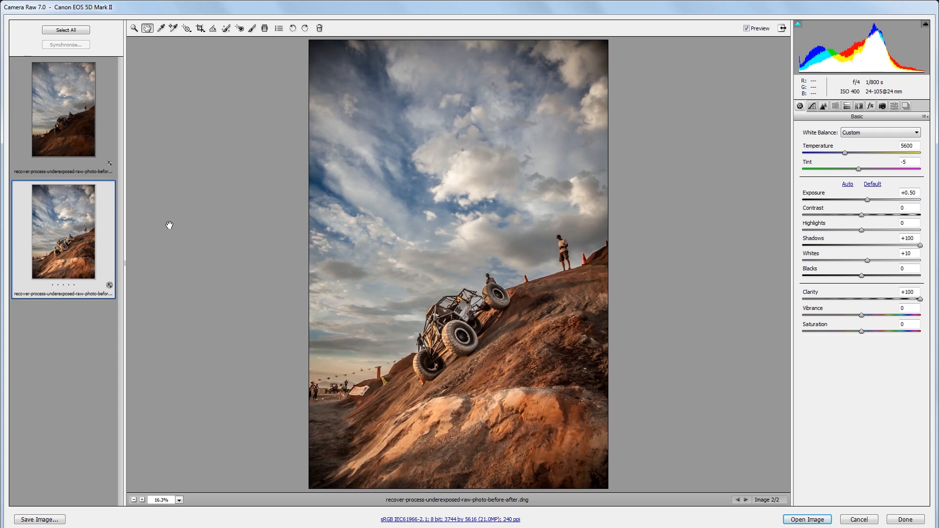
left_click(63, 109)
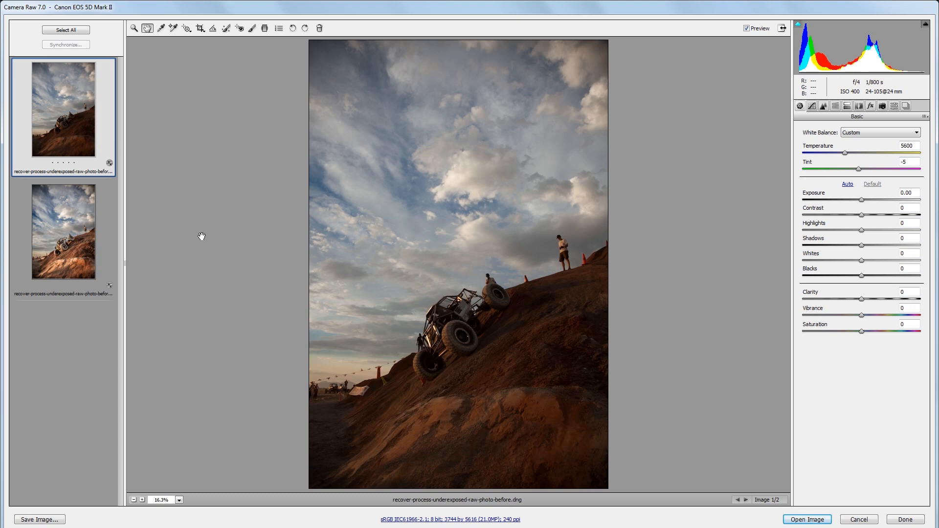
mouse_move(607, 289)
type("+0.45")
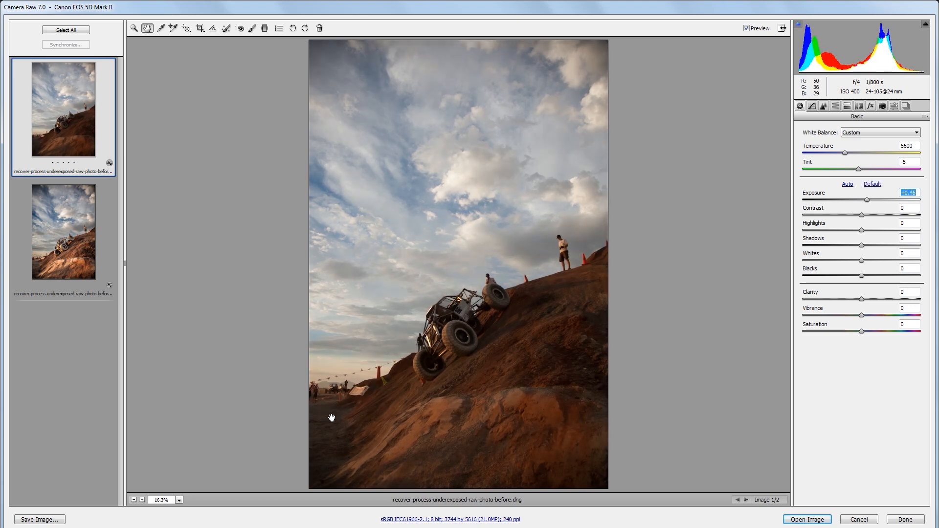
mouse_move(479, 318)
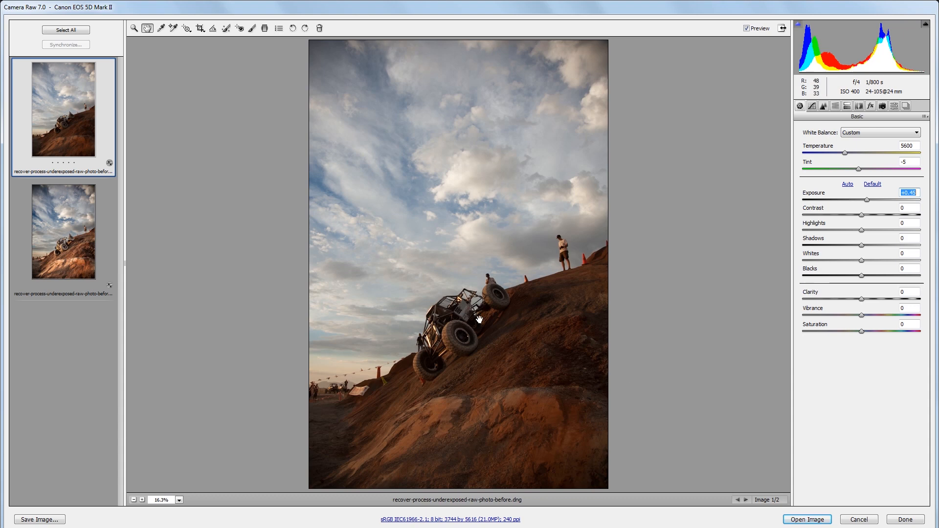
mouse_move(861, 249)
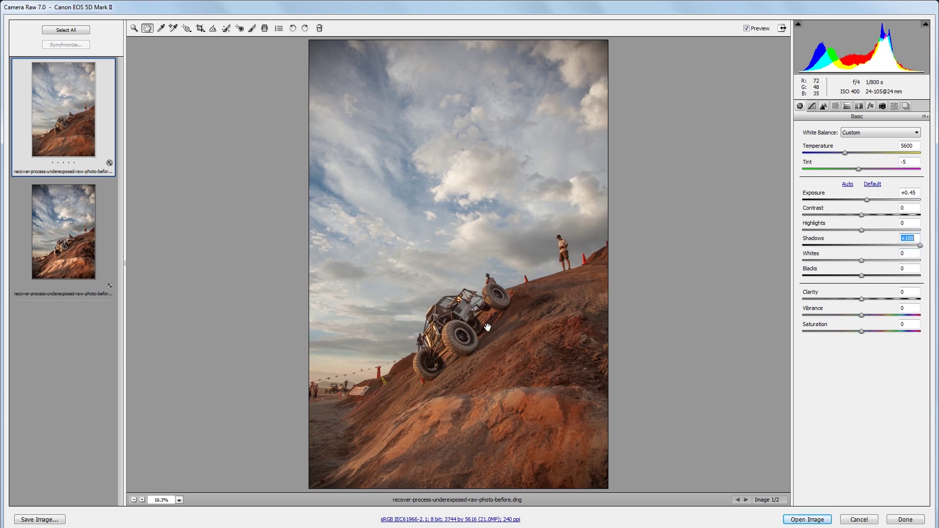
mouse_move(393, 170)
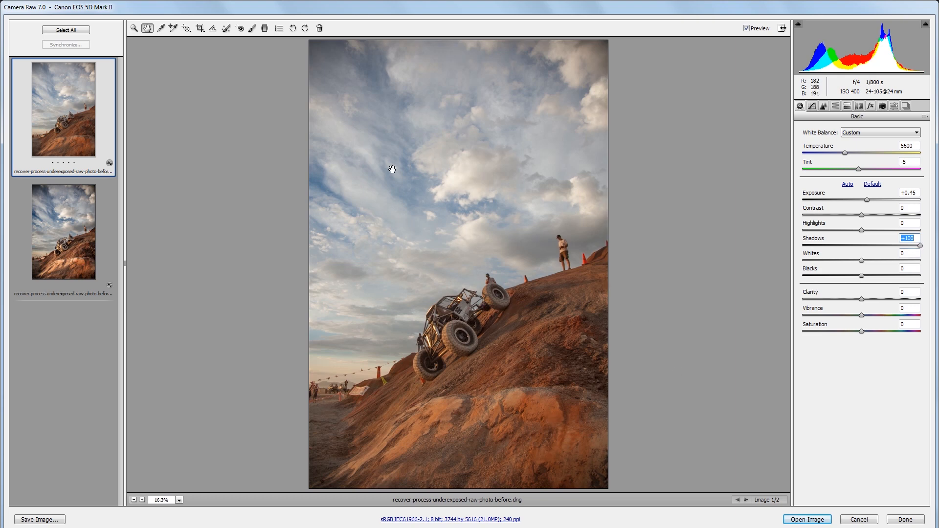
mouse_move(264, 29)
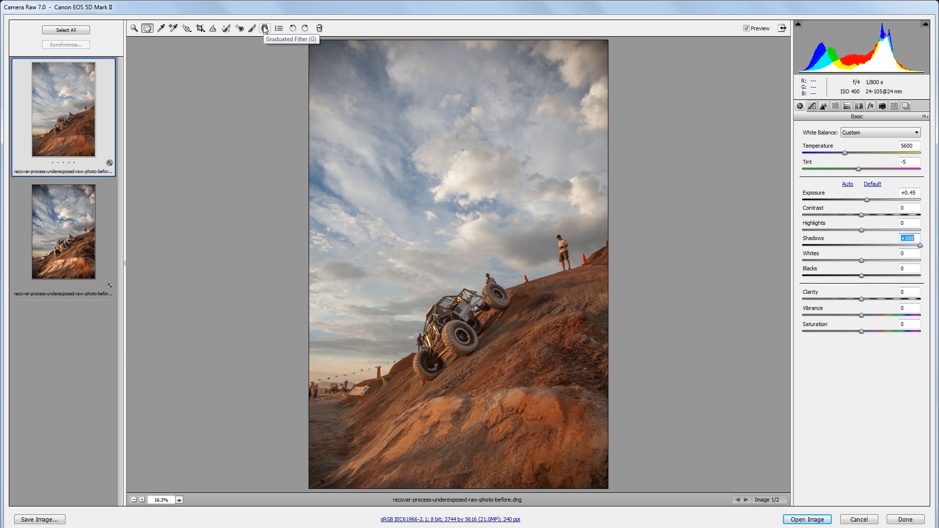
- Add a diagonal graduated filter with +0.33 exposure across the hillside slope
left_click(265, 28)
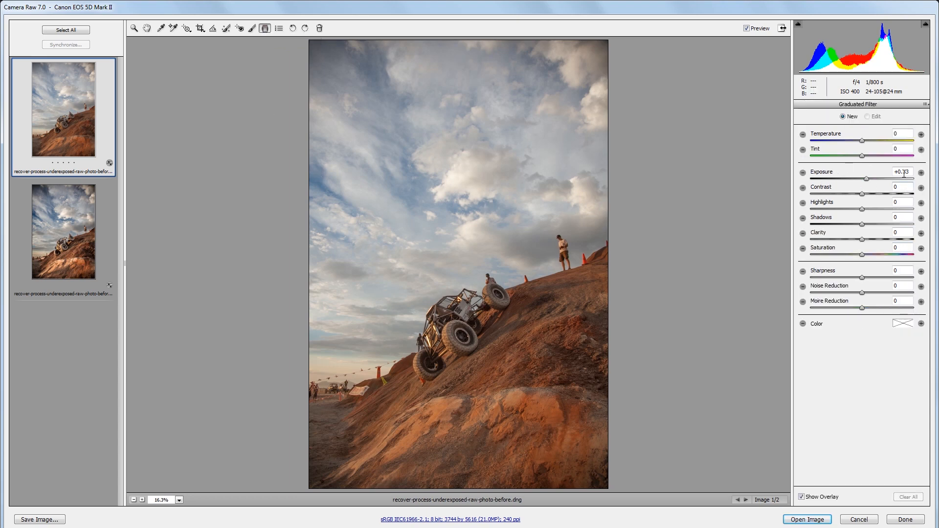
triple_click(902, 172)
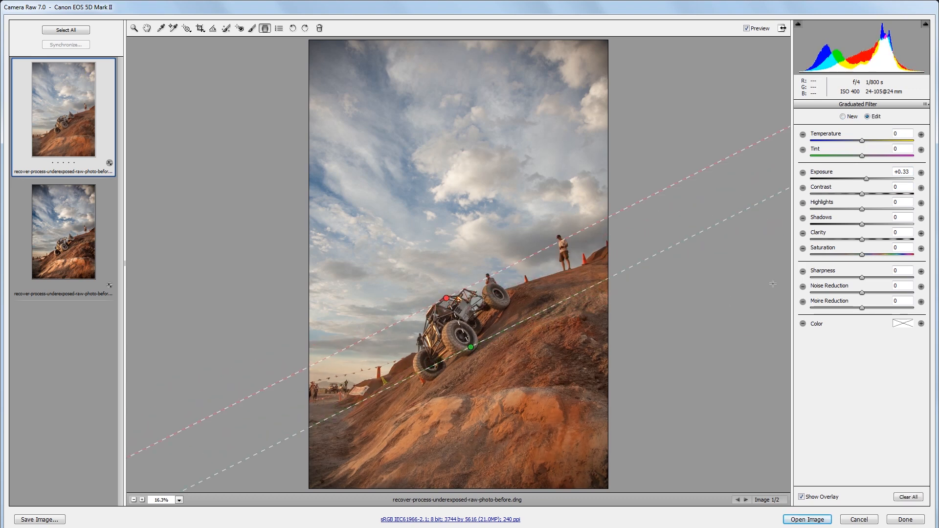
mouse_move(526, 436)
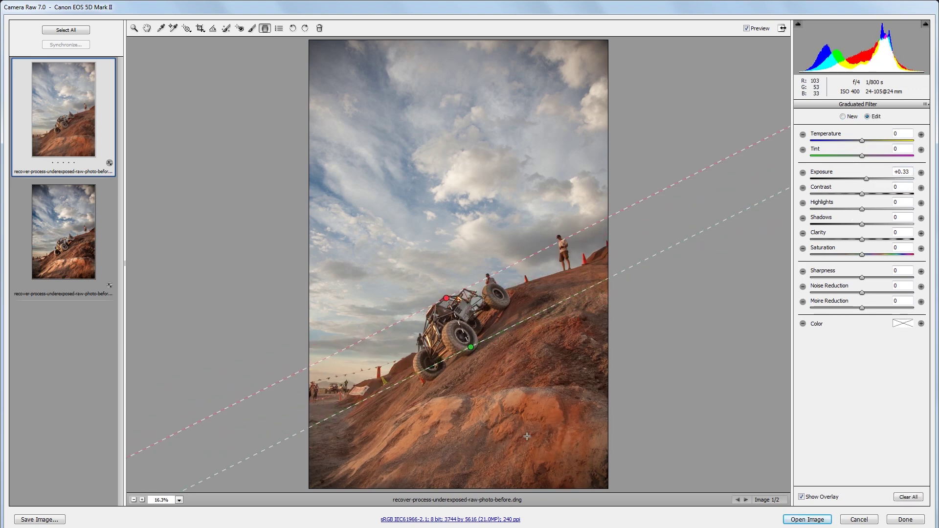
left_click(146, 29)
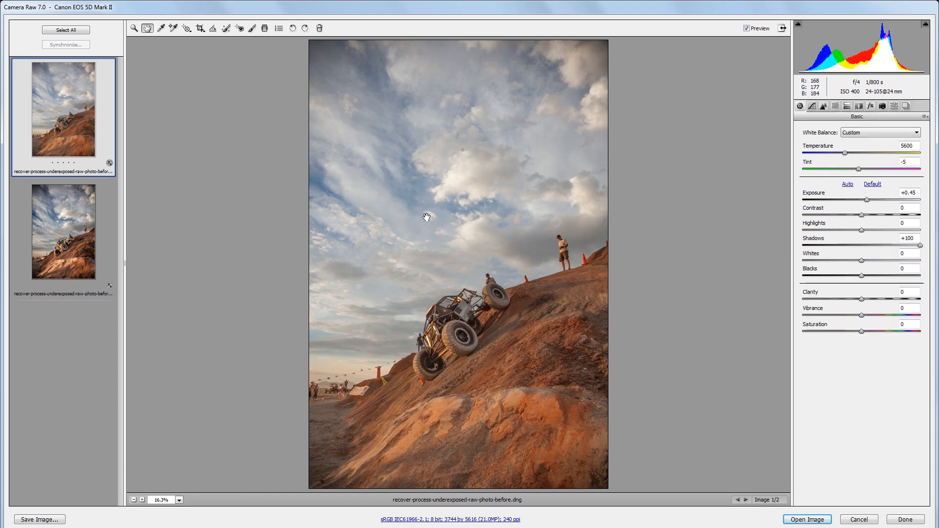
mouse_move(625, 275)
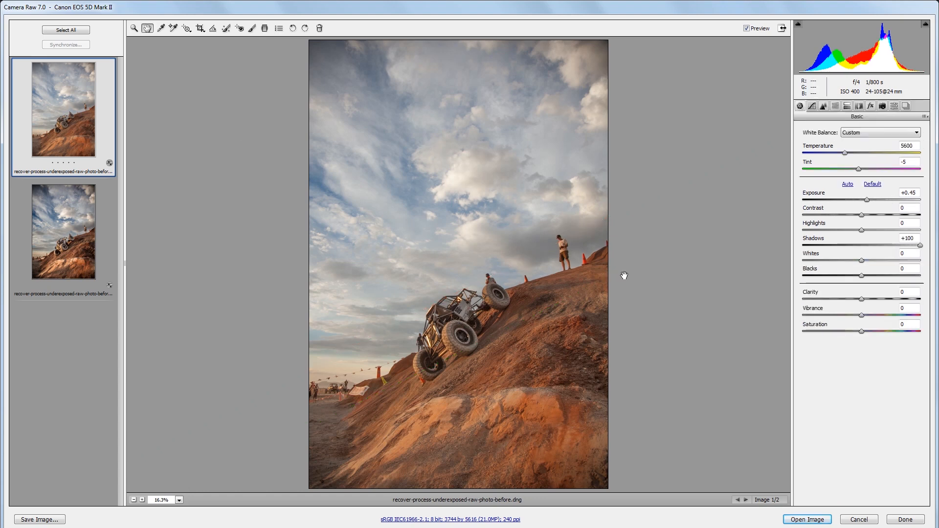
mouse_move(651, 259)
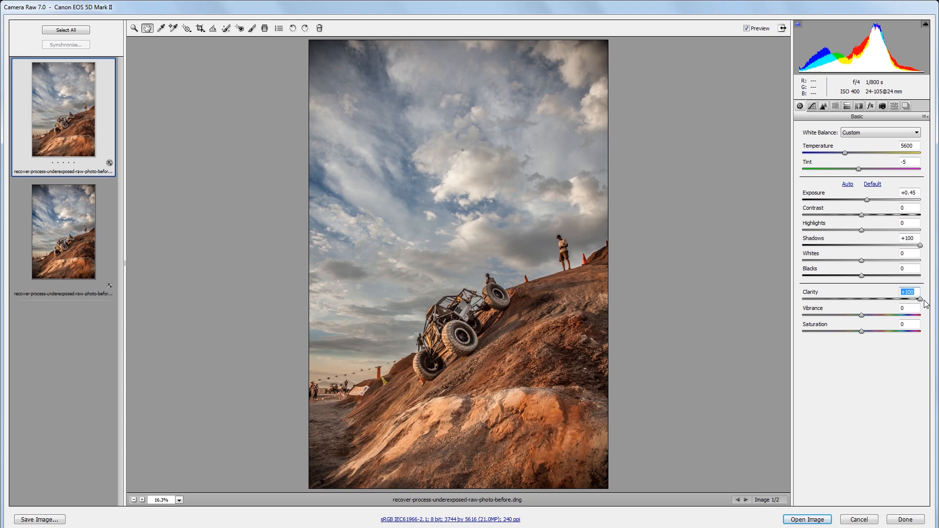
mouse_move(864, 264)
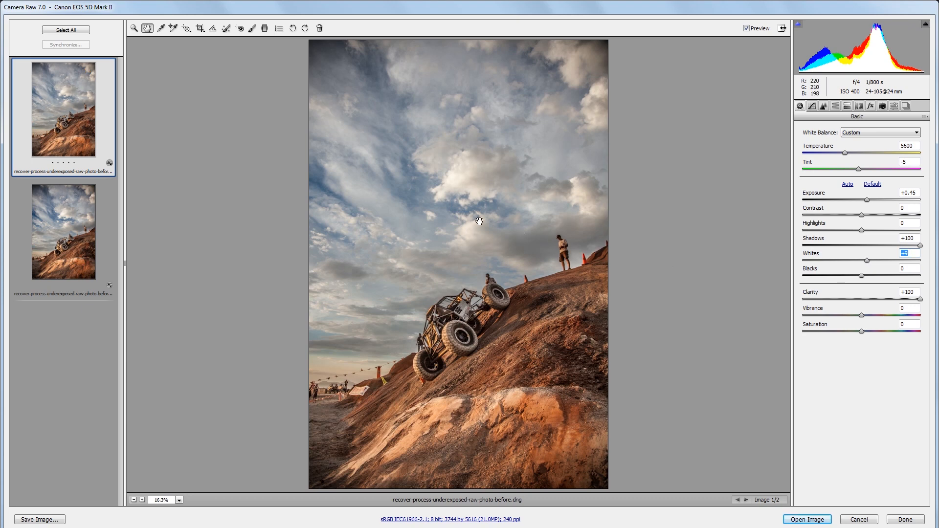
mouse_move(640, 253)
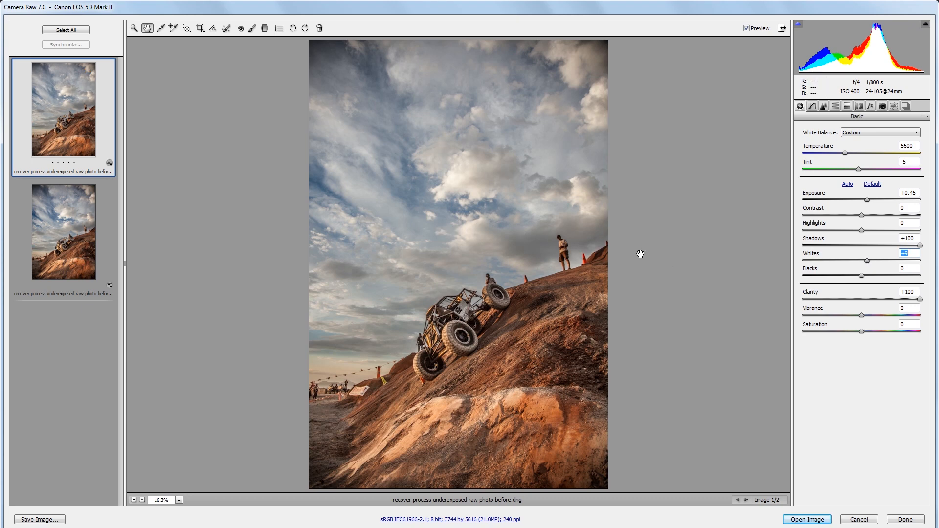
- Show the Detail panel's sharpening settings: radius 1.0, detail 25
left_click(823, 106)
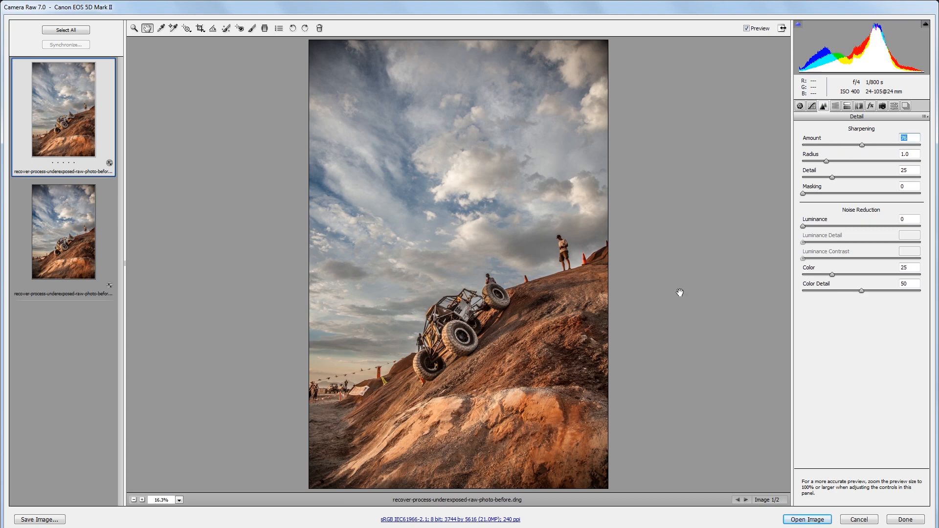
mouse_move(645, 277)
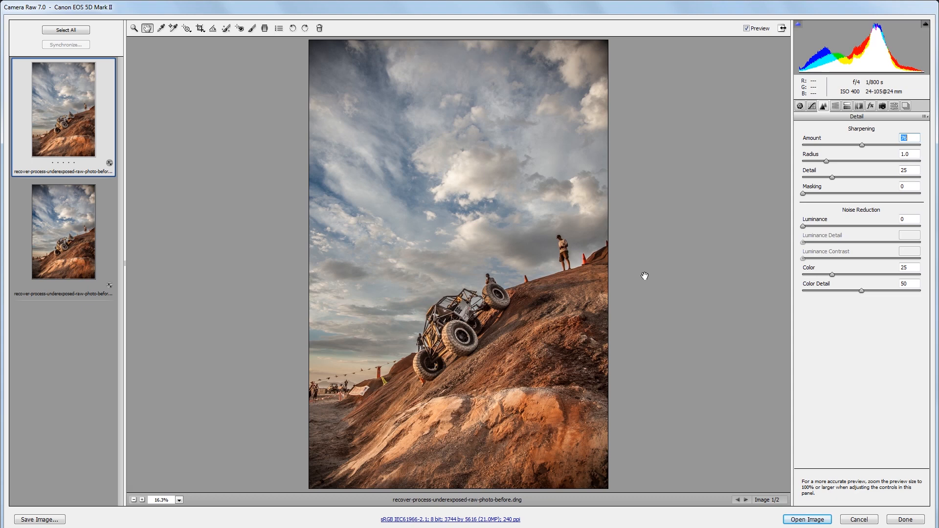
mouse_move(595, 251)
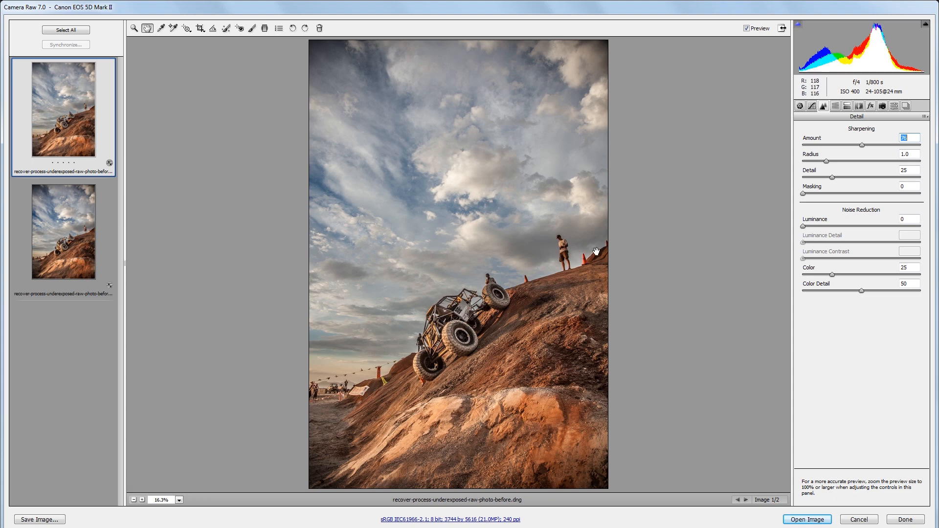
mouse_move(821, 163)
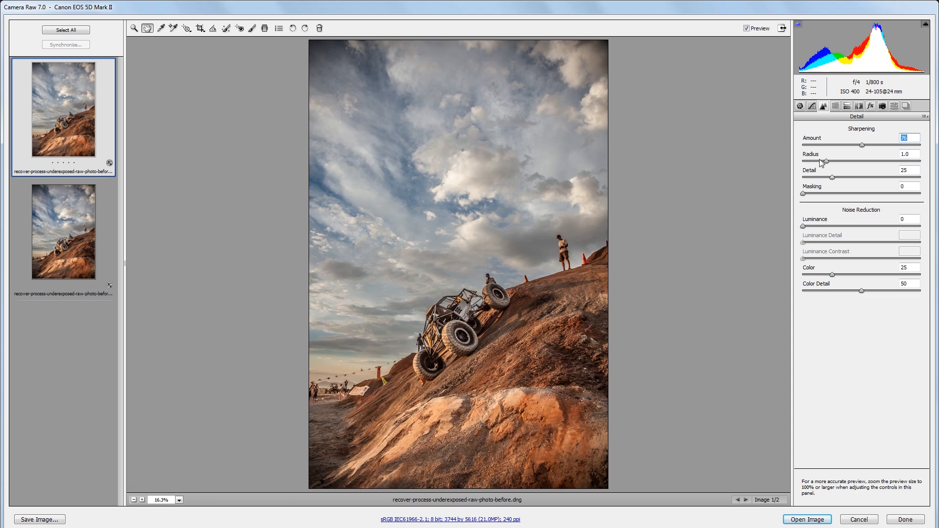
- Apply a -10 post-crop vignette and lower its midpoint in the Effects panel
left_click(871, 107)
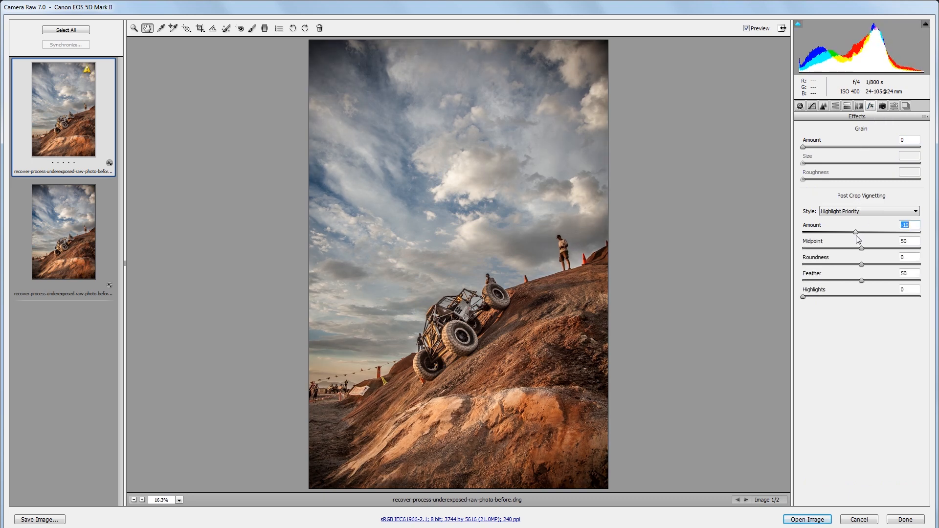
mouse_move(538, 214)
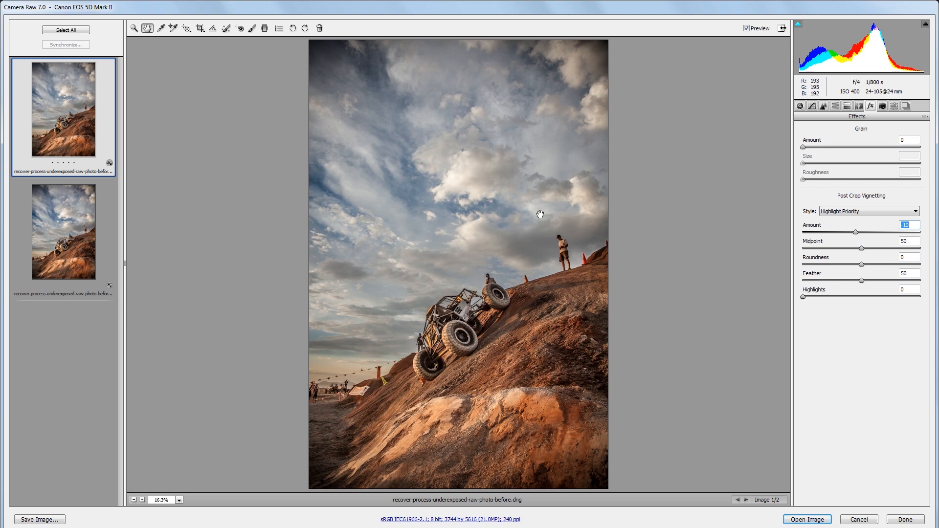
mouse_move(862, 253)
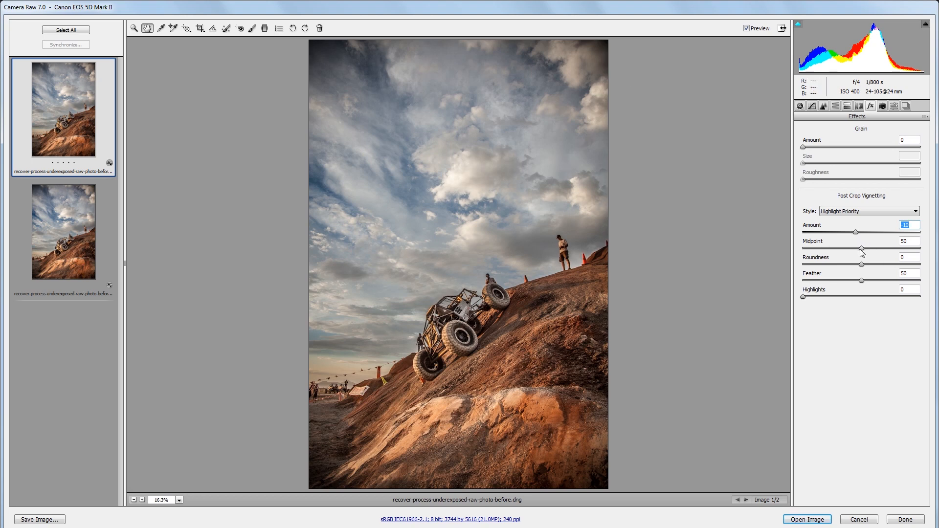
left_click(906, 241)
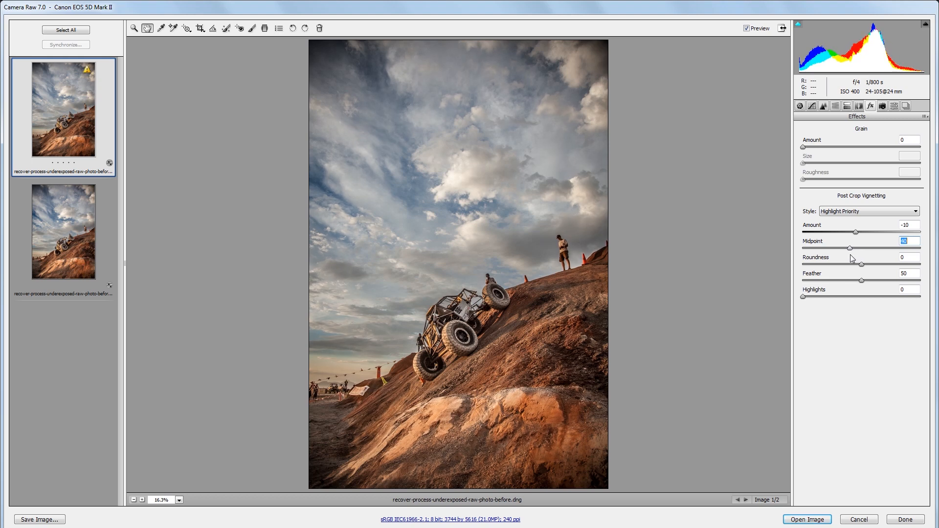
mouse_move(703, 248)
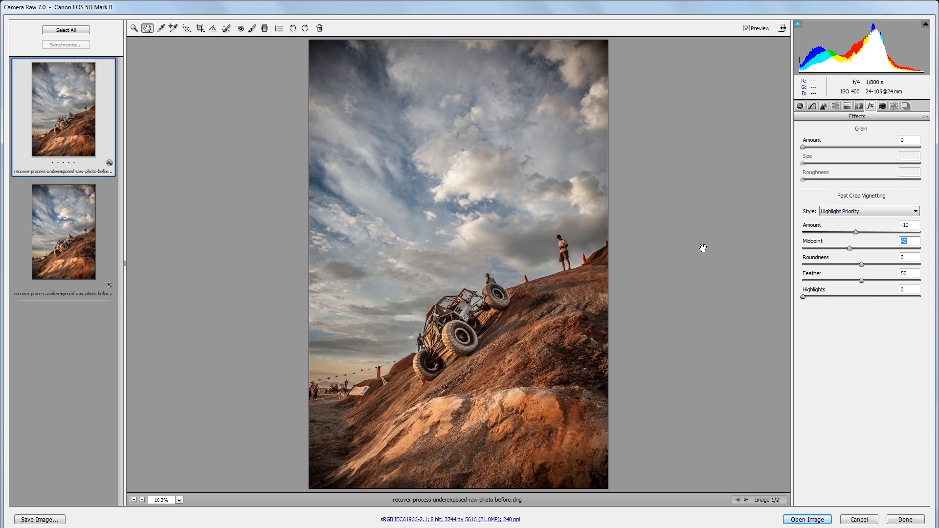
mouse_move(846, 129)
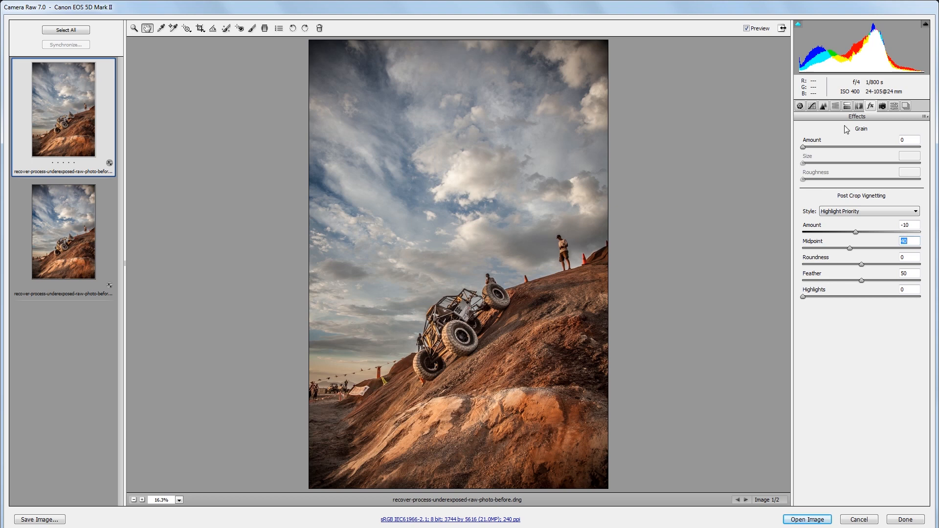
- Set Blues saturation to +53 and Blues luminance to -25 in HSL/Grayscale
left_click(835, 106)
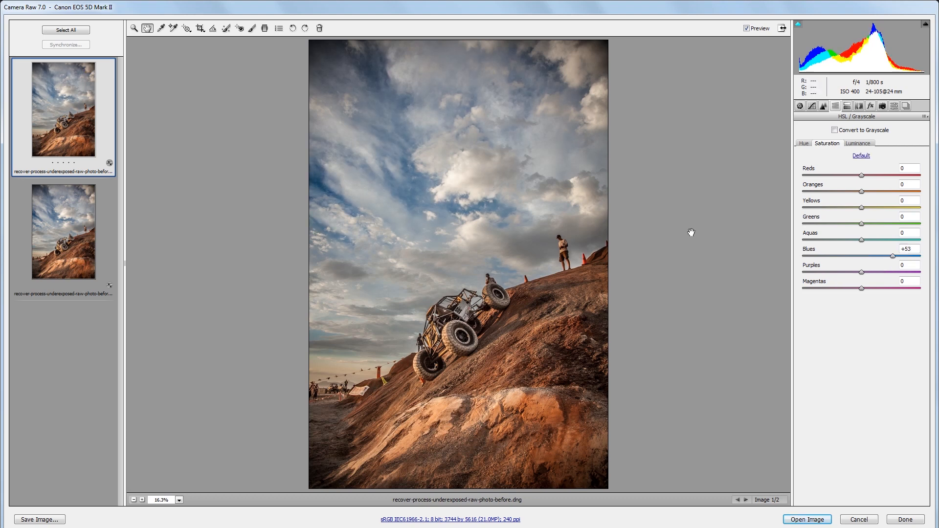
left_click(857, 143)
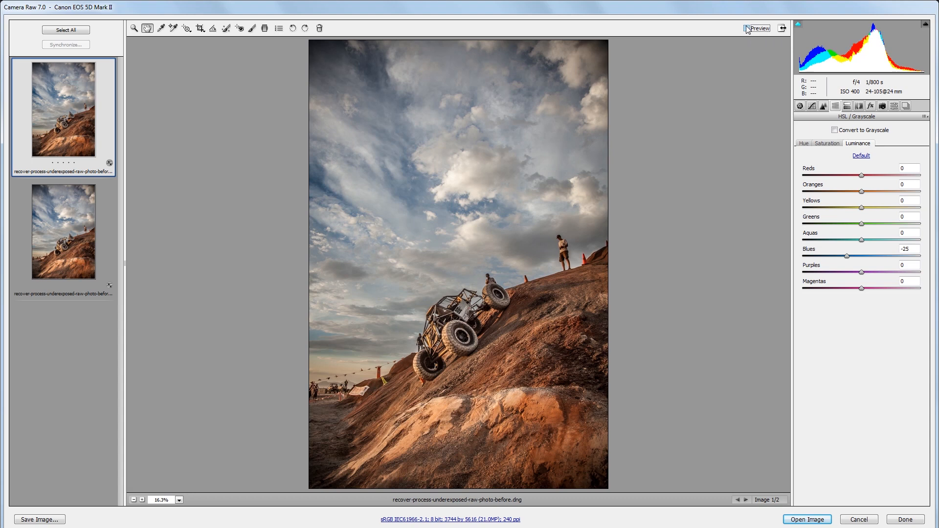
mouse_move(747, 29)
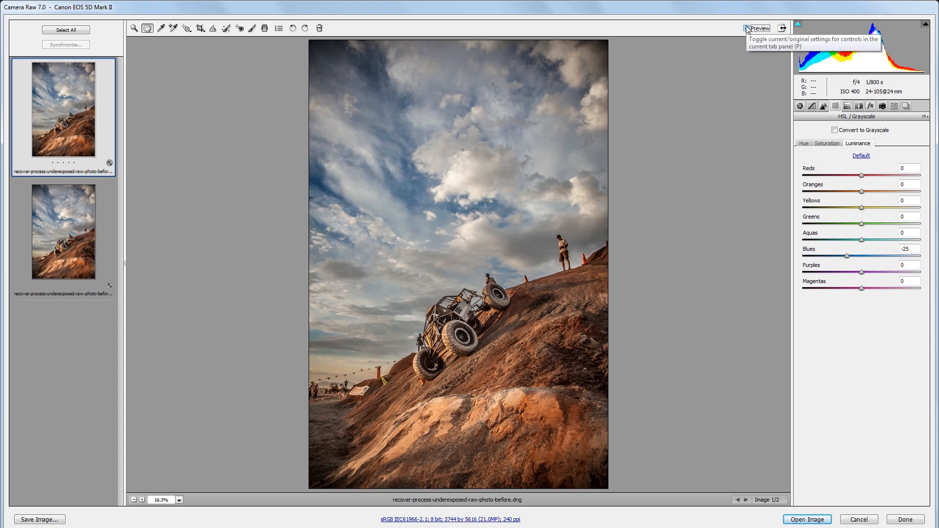